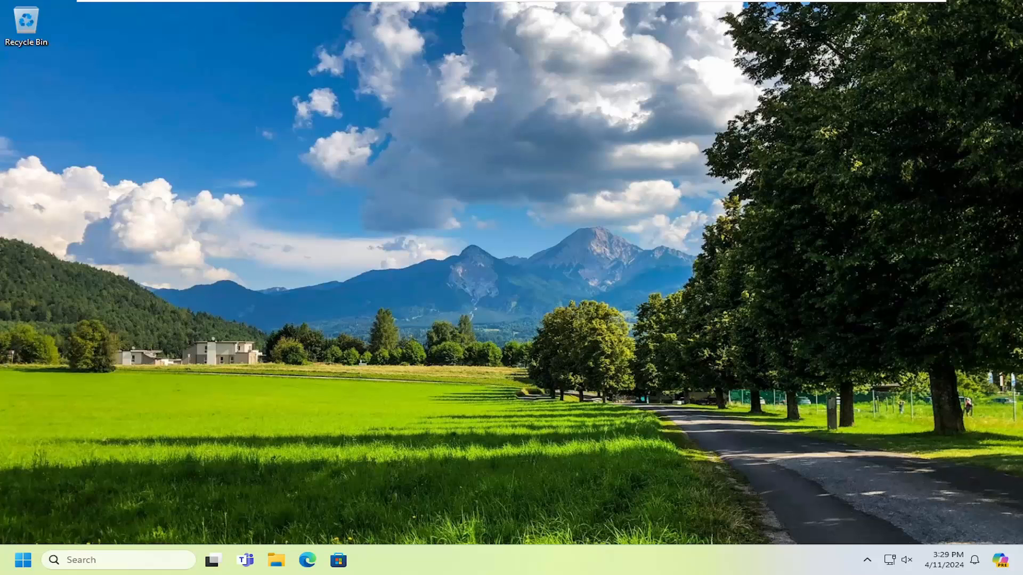
mouse_move(23, 560)
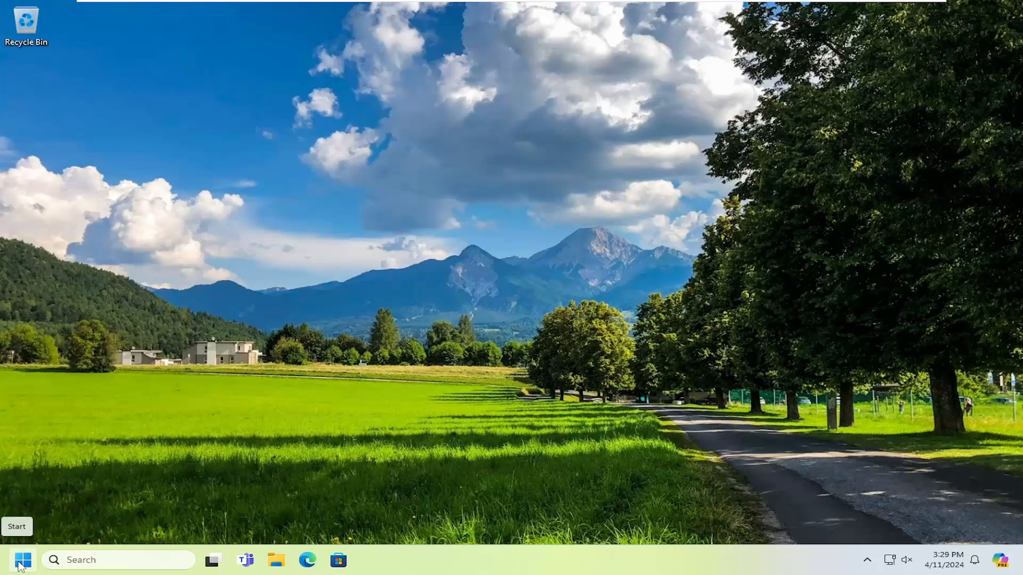
Search Windows for 'device manager' so Device Manager shows as best match
text(device manager)
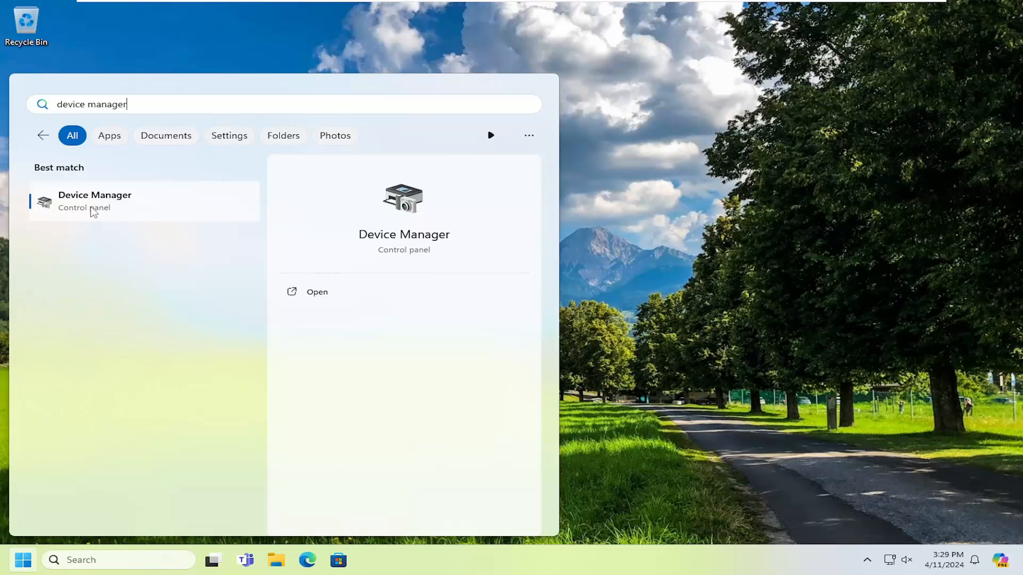
Launch Device Manager and select the first USB Input Device under Human Interface Devices
click(317, 292)
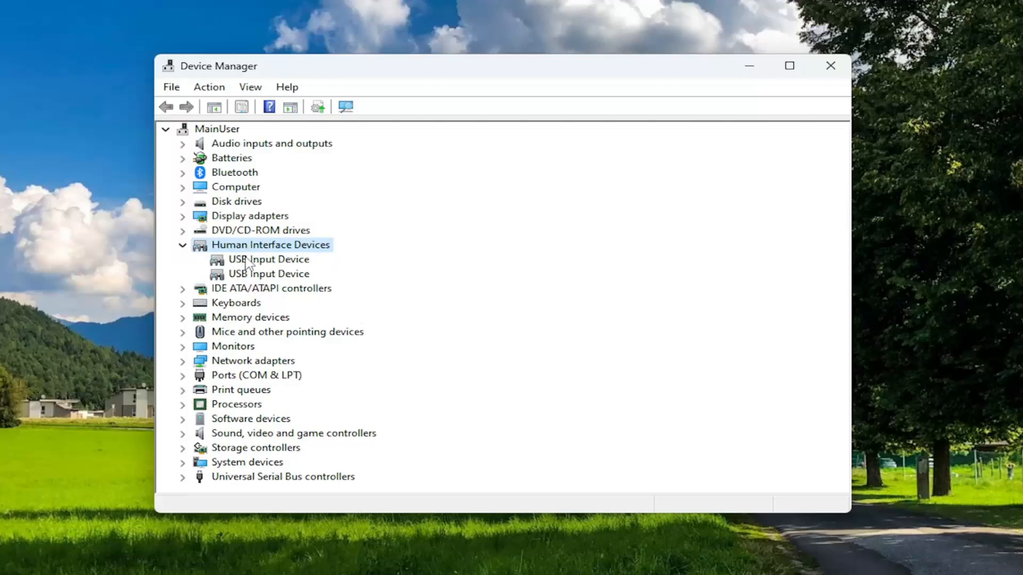
click(269, 259)
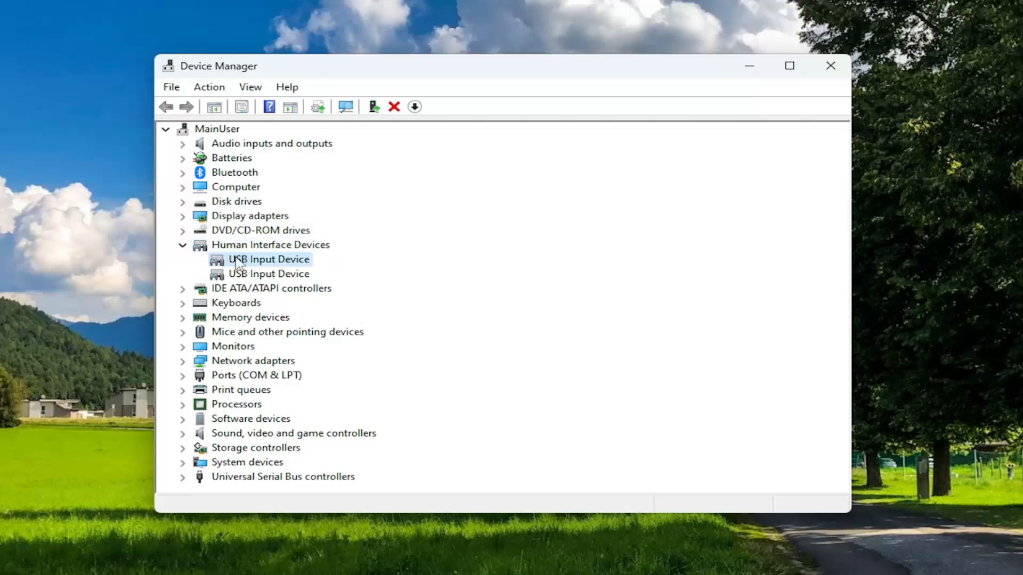
Uncheck 'Allow the computer to turn off this device to save power' for USB Input Device, then recheck it
double_click(269, 260)
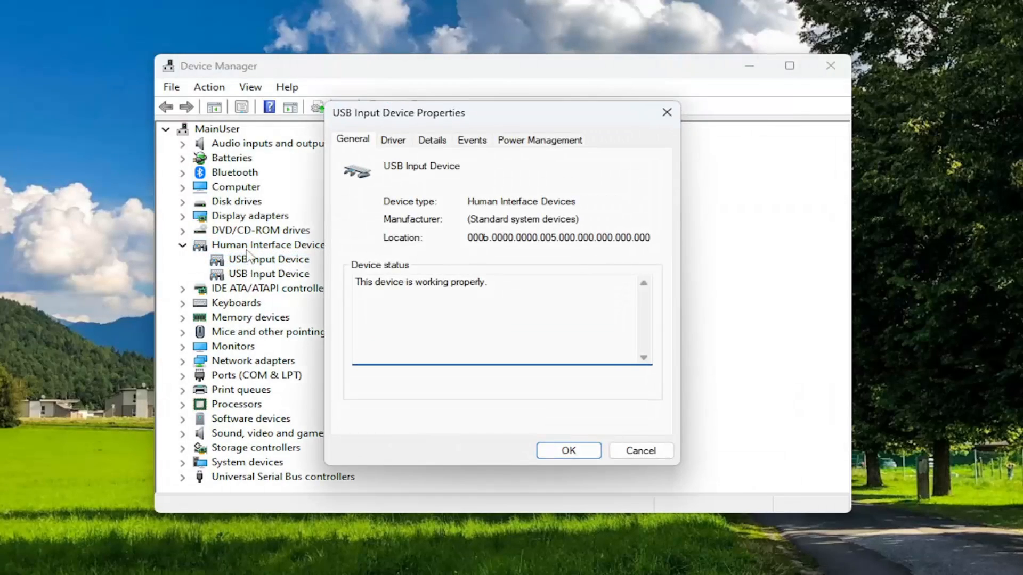
click(539, 139)
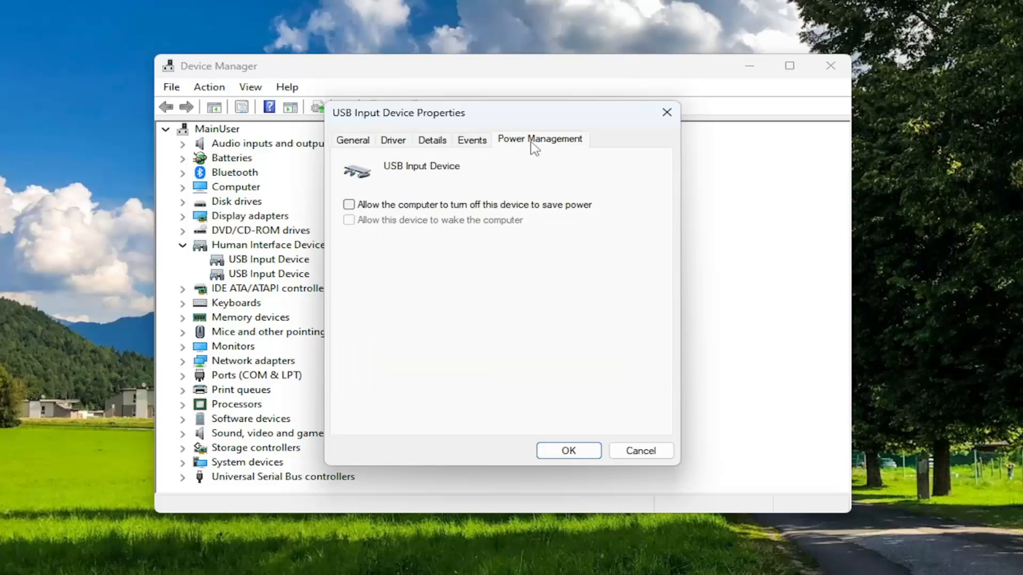
mouse_move(357, 212)
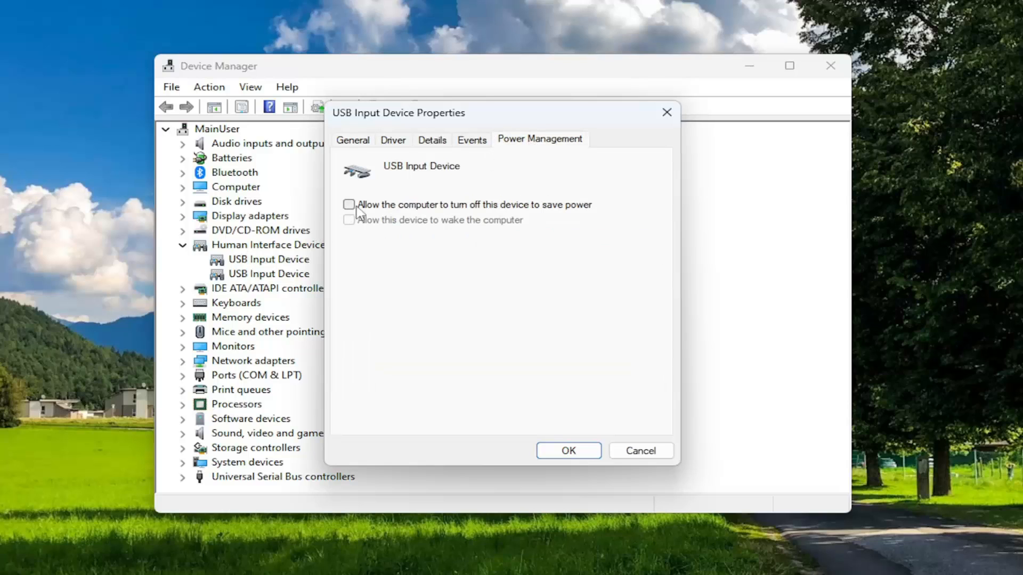
click(349, 205)
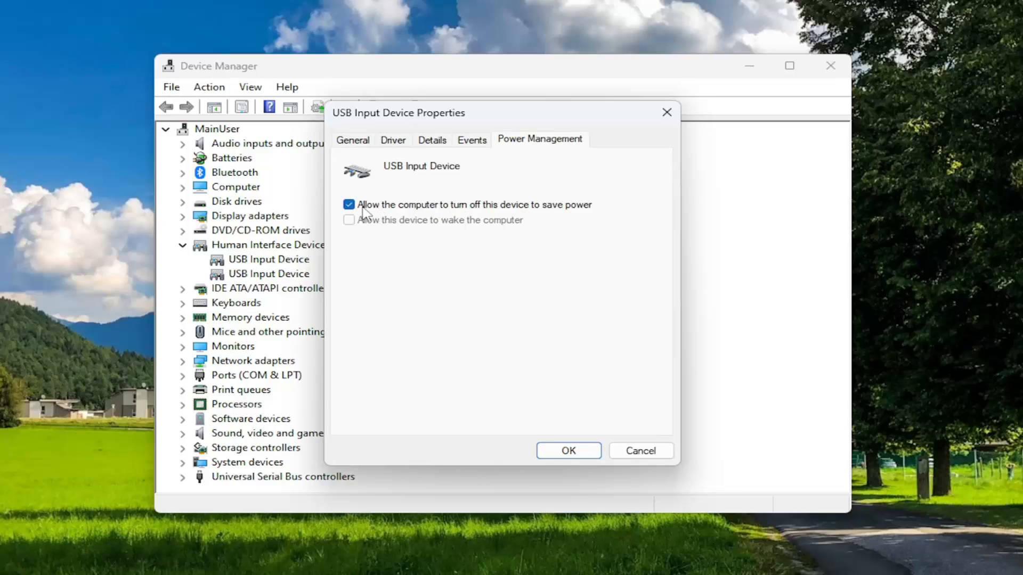
click(568, 451)
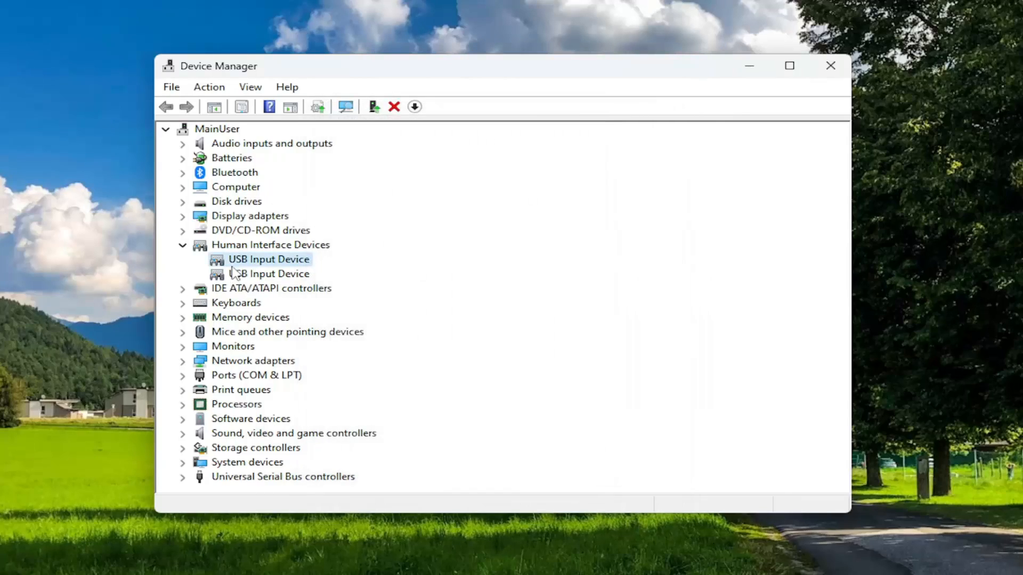
double_click(269, 260)
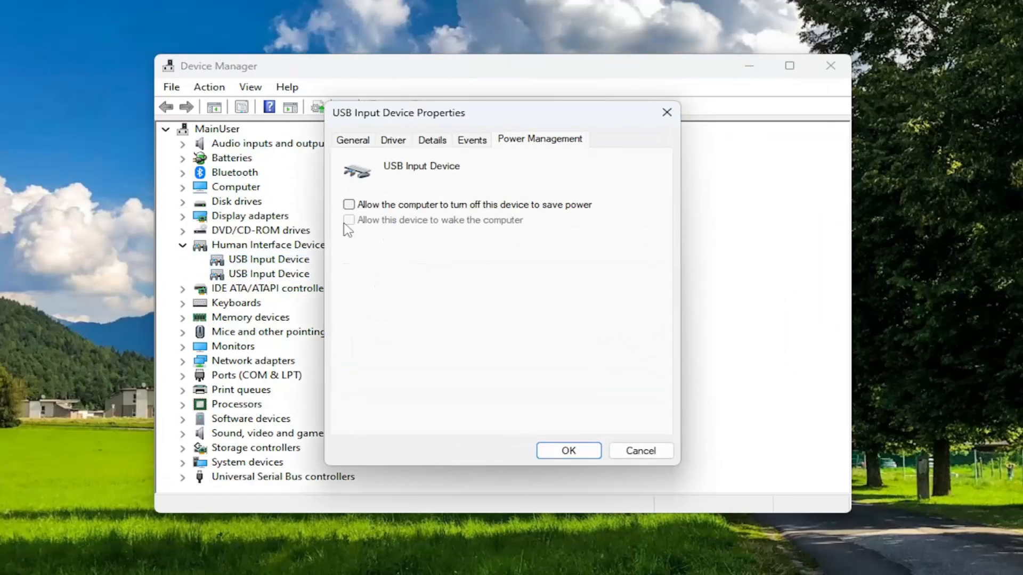
mouse_move(667, 113)
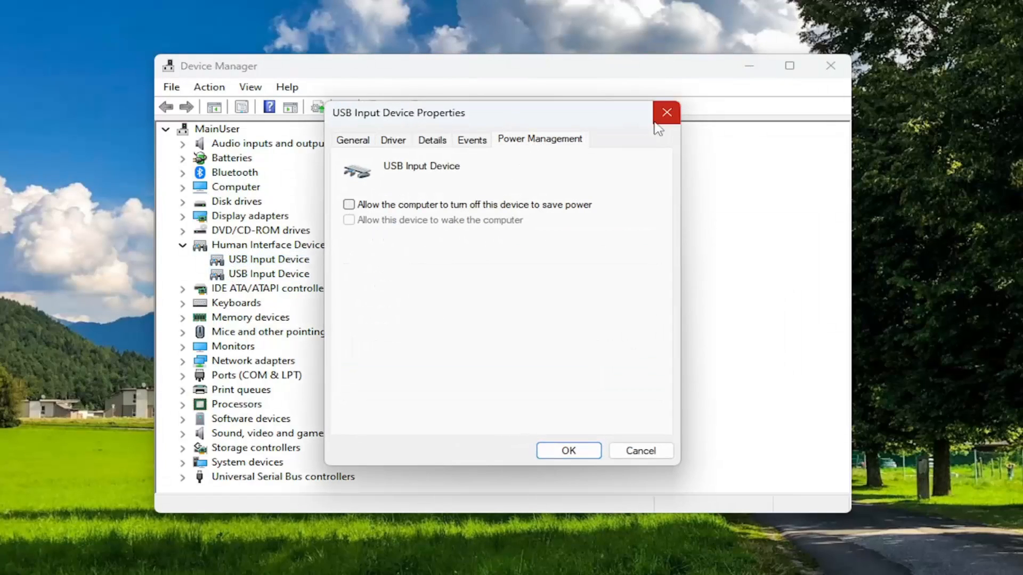
click(666, 112)
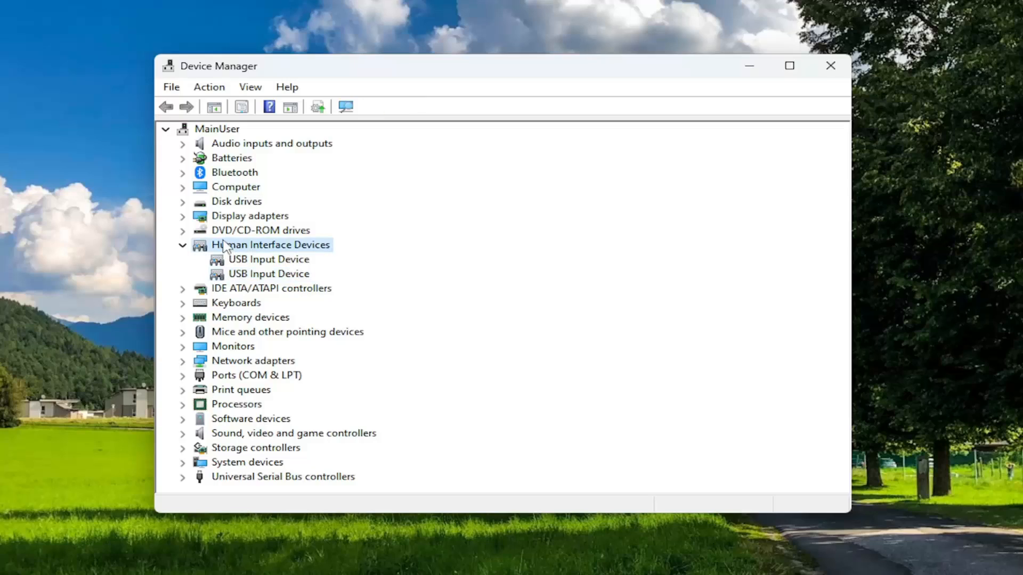
Search the Start menu for 'control panel'
click(22, 544)
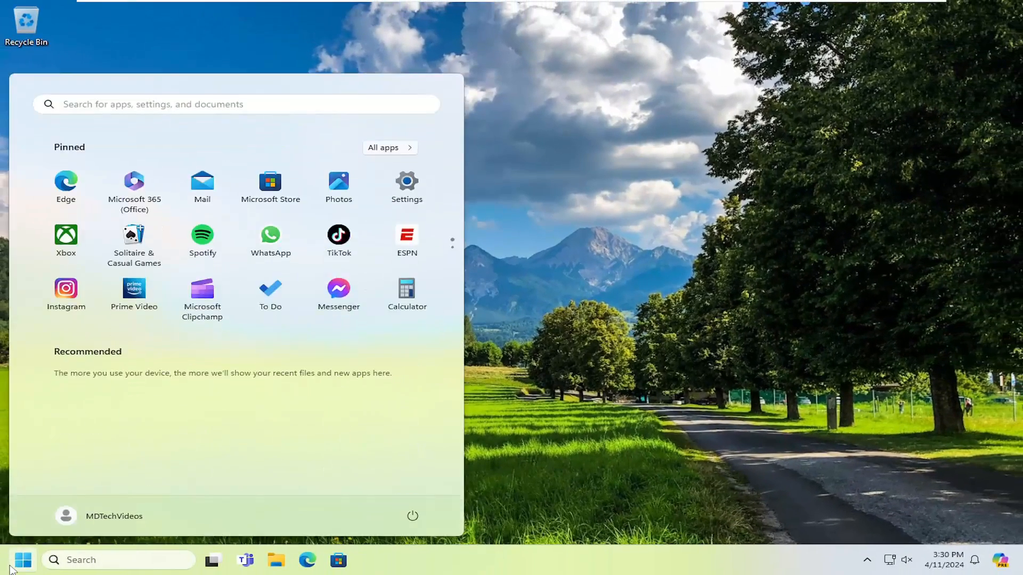
text(control panel)
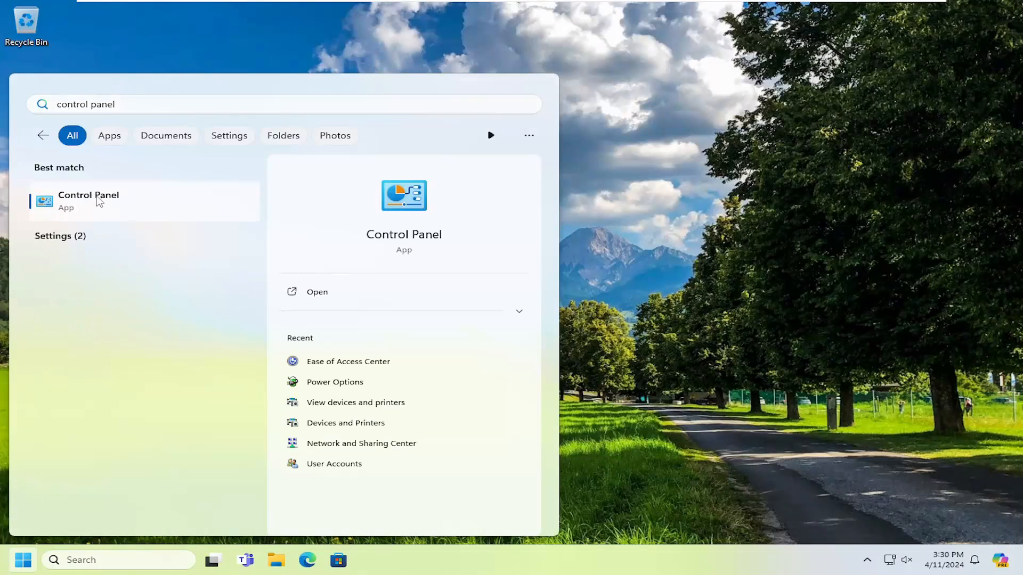
Launch Control Panel from search, showing all items as large icons
click(88, 201)
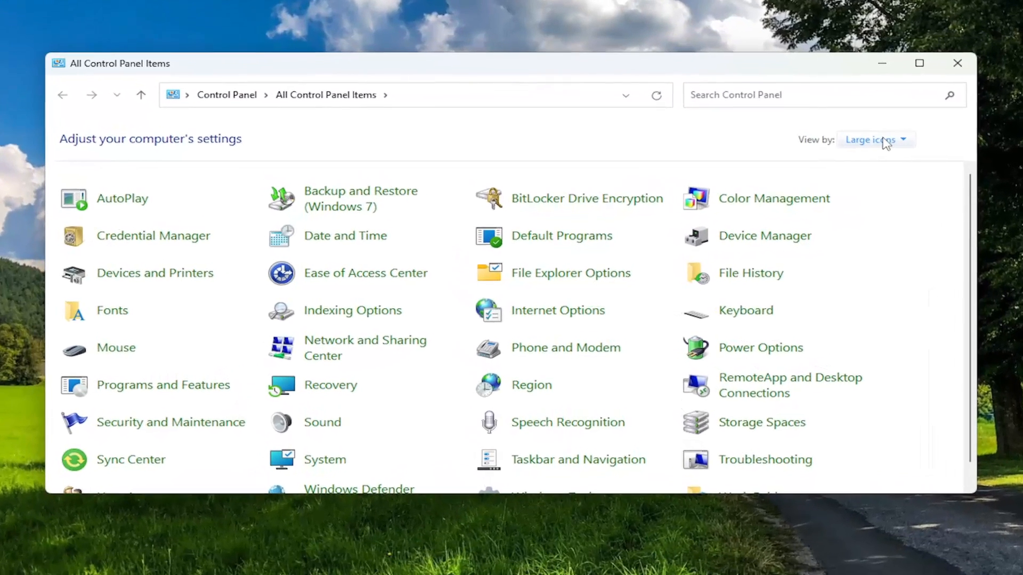
click(876, 139)
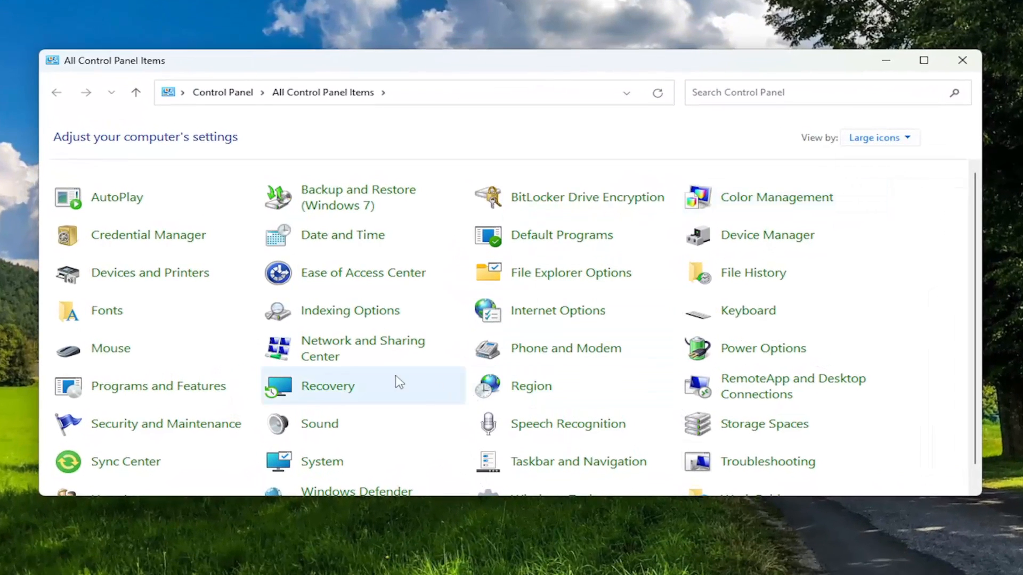
mouse_move(368, 279)
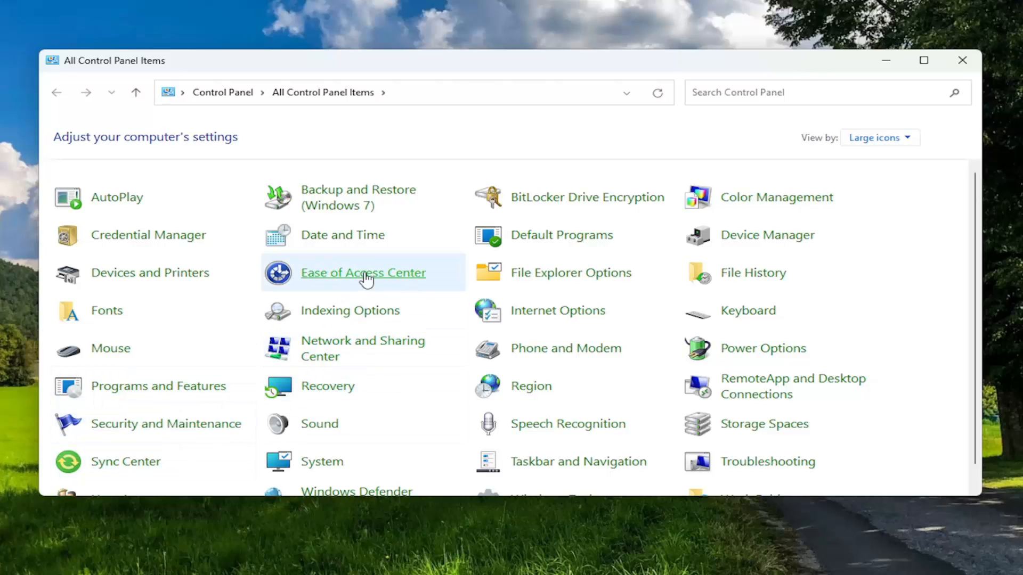
Enter Ease of Access Center and scroll down to its Explore all settings list
click(364, 273)
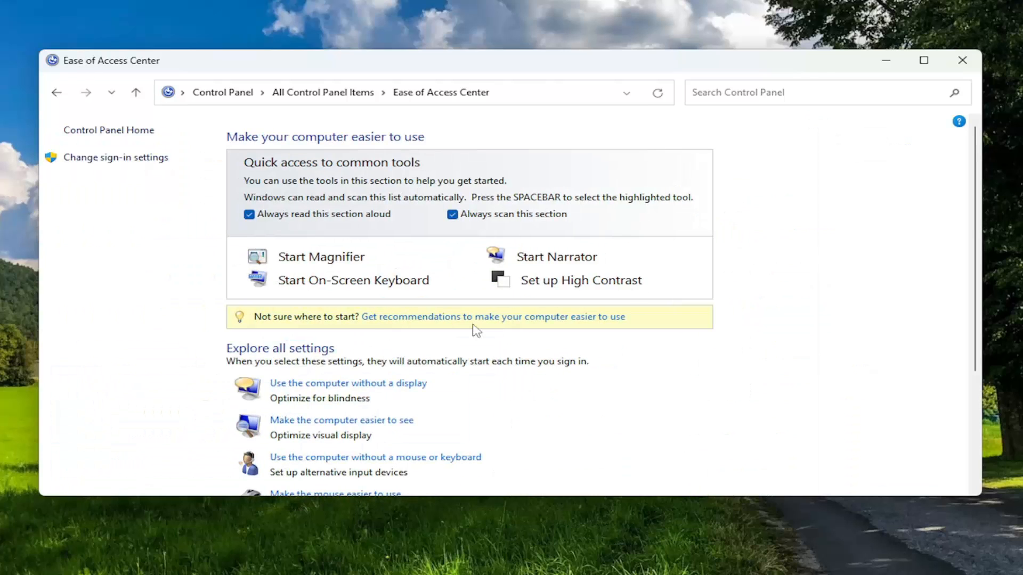
mouse_move(447, 306)
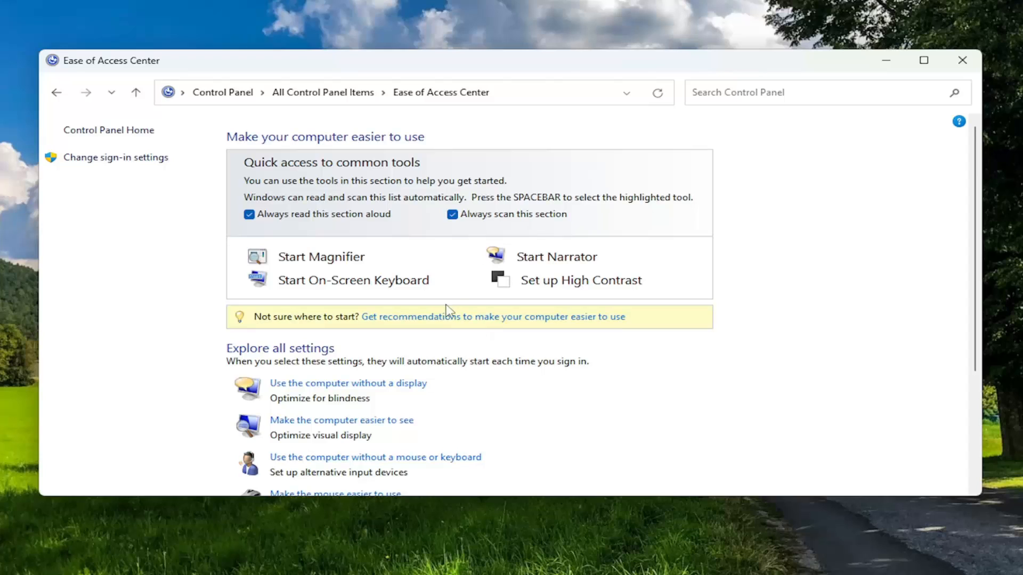
scroll(down, 3)
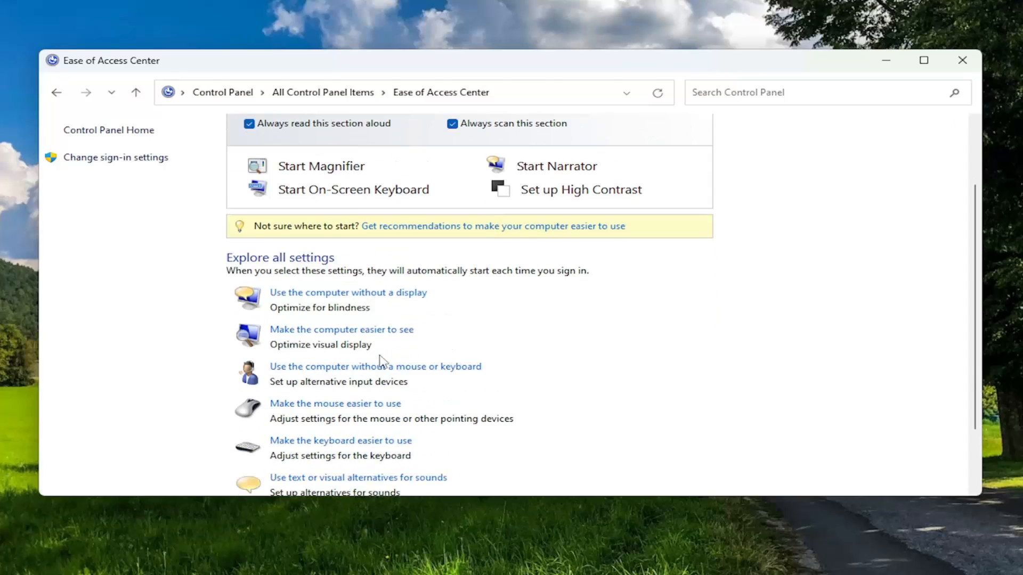
scroll(down, 3)
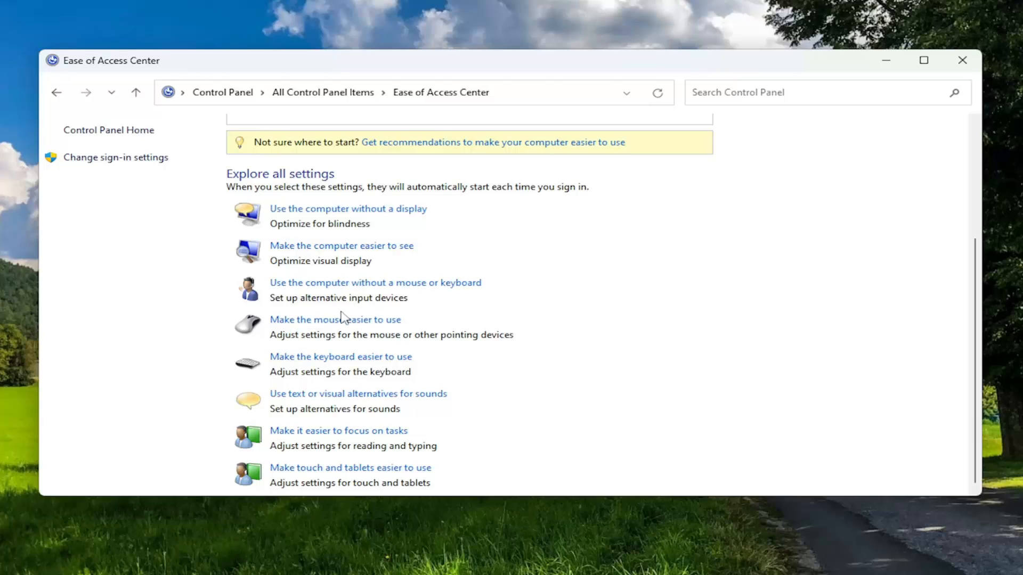
mouse_move(318, 340)
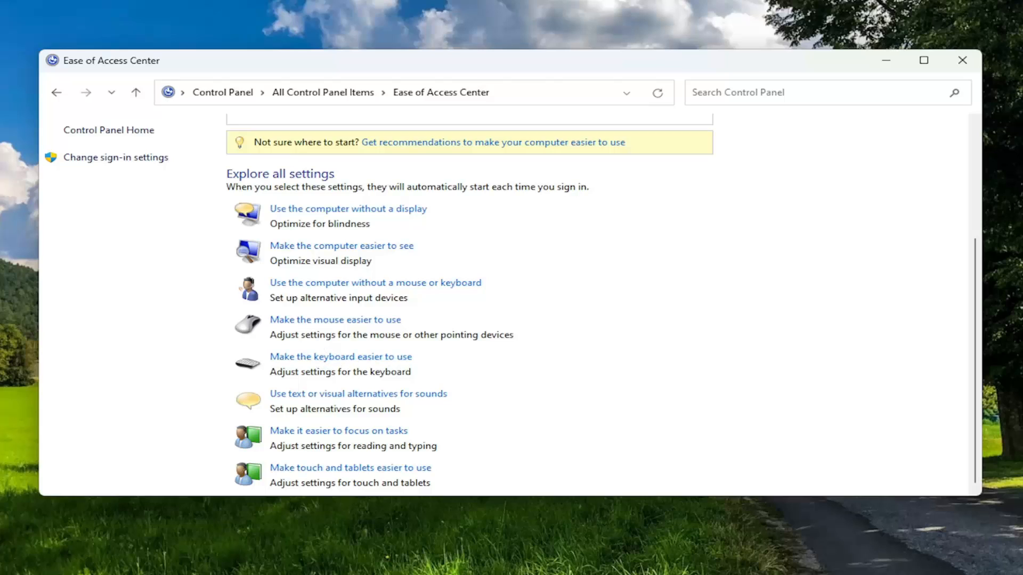
mouse_move(473, 368)
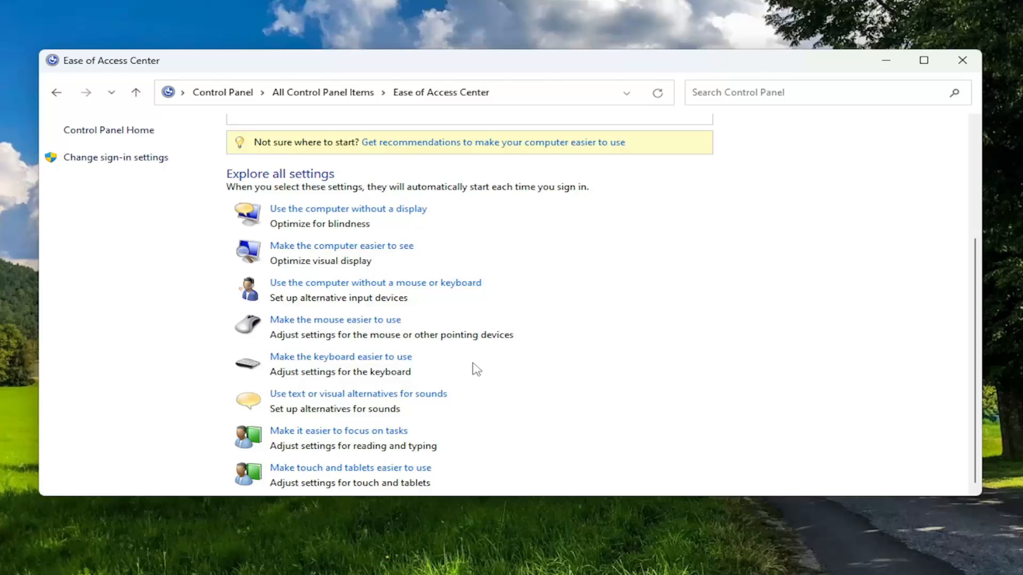